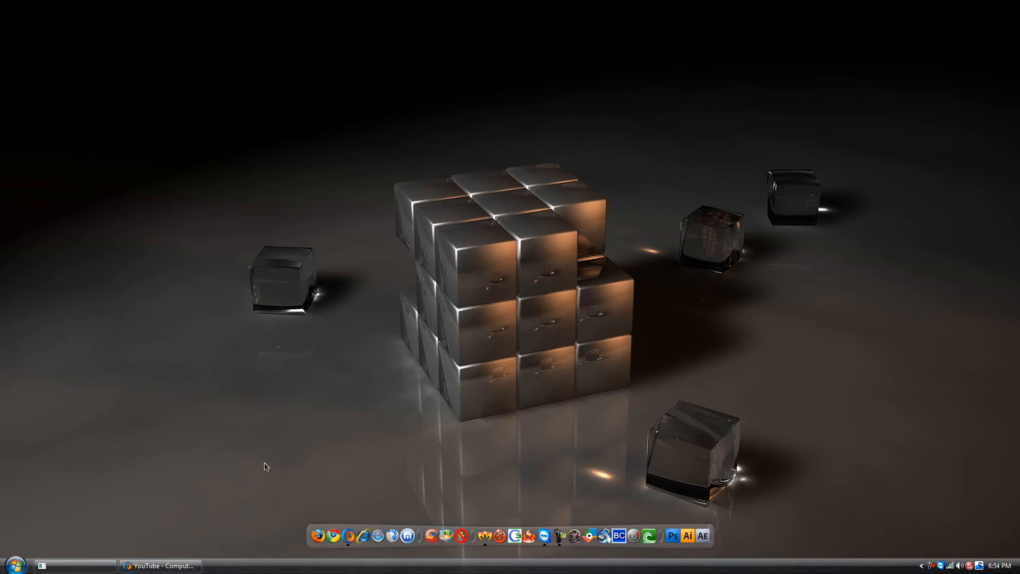
mouse_move(575, 368)
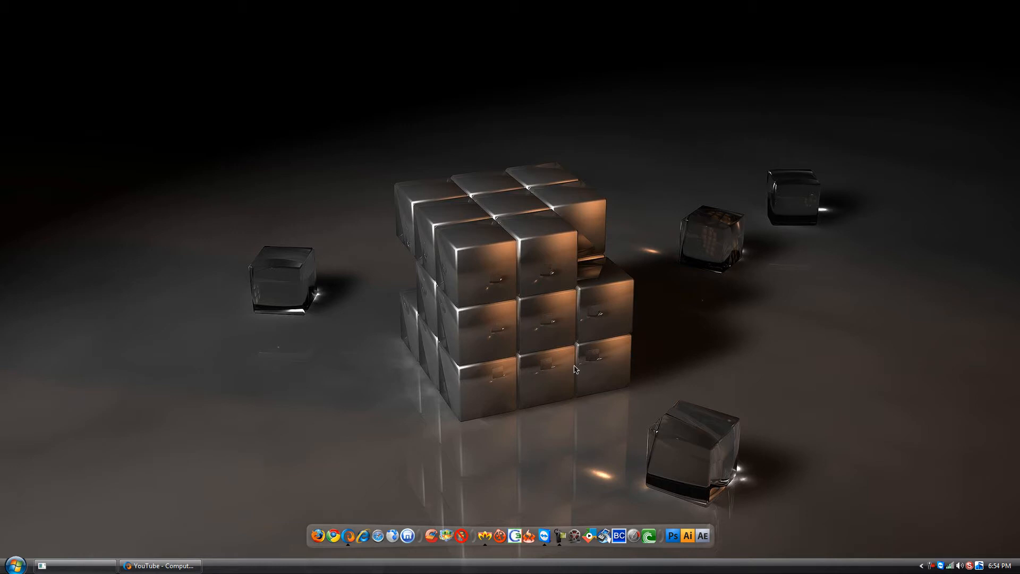
mouse_move(787, 353)
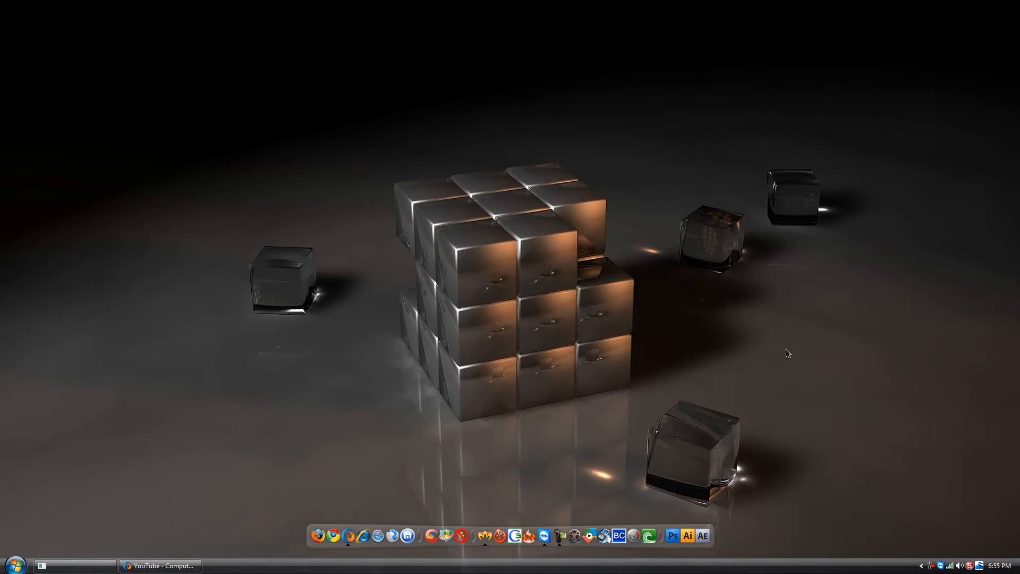
mouse_move(3, 487)
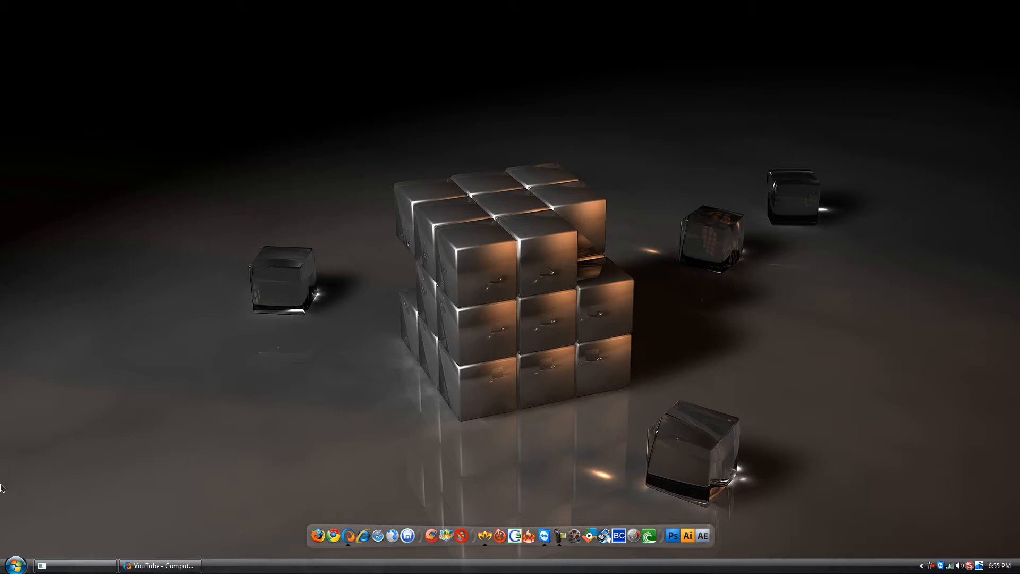
mouse_move(226, 266)
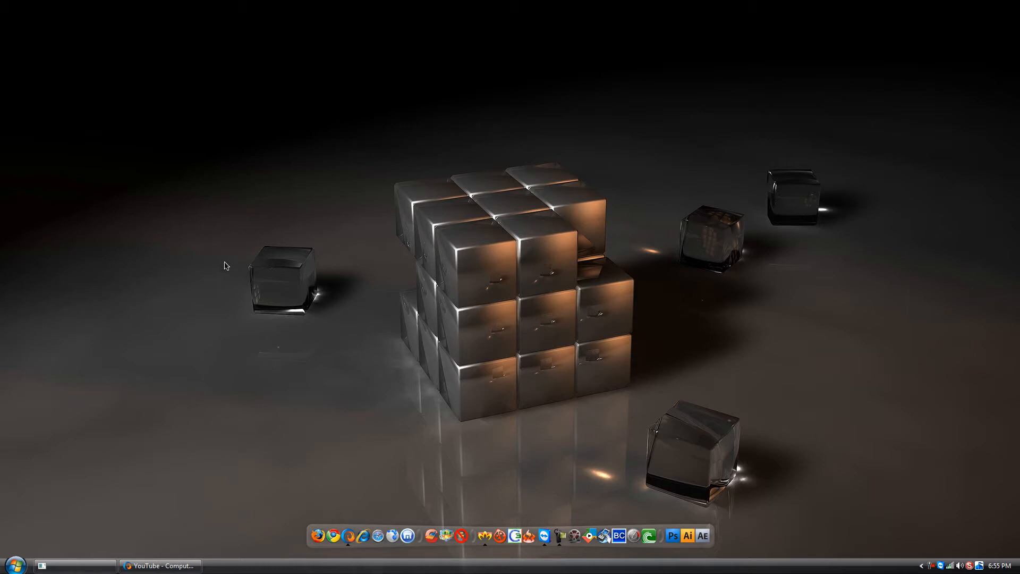
mouse_move(12, 566)
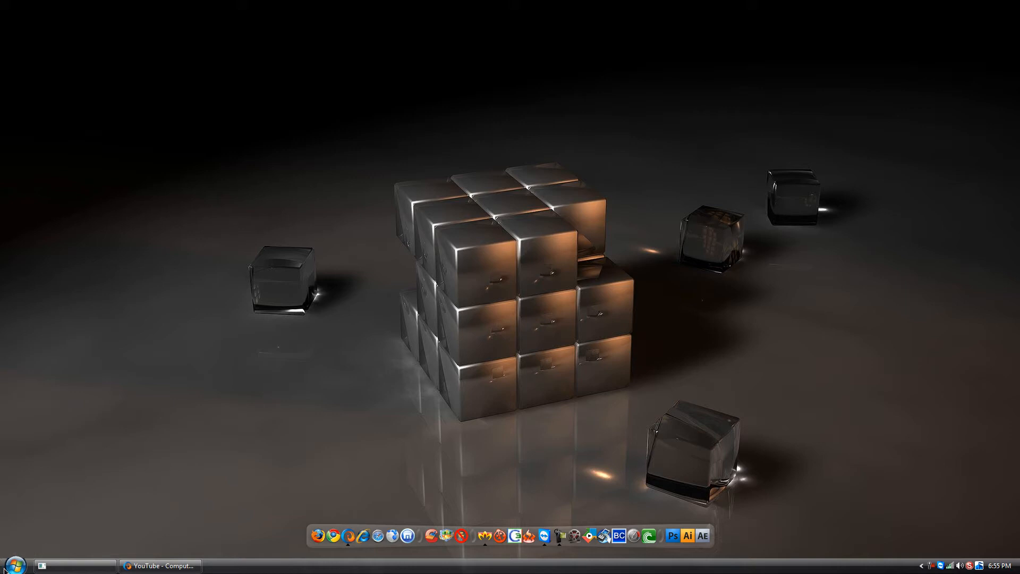
- Open the Start menu from the taskbar
click(9, 565)
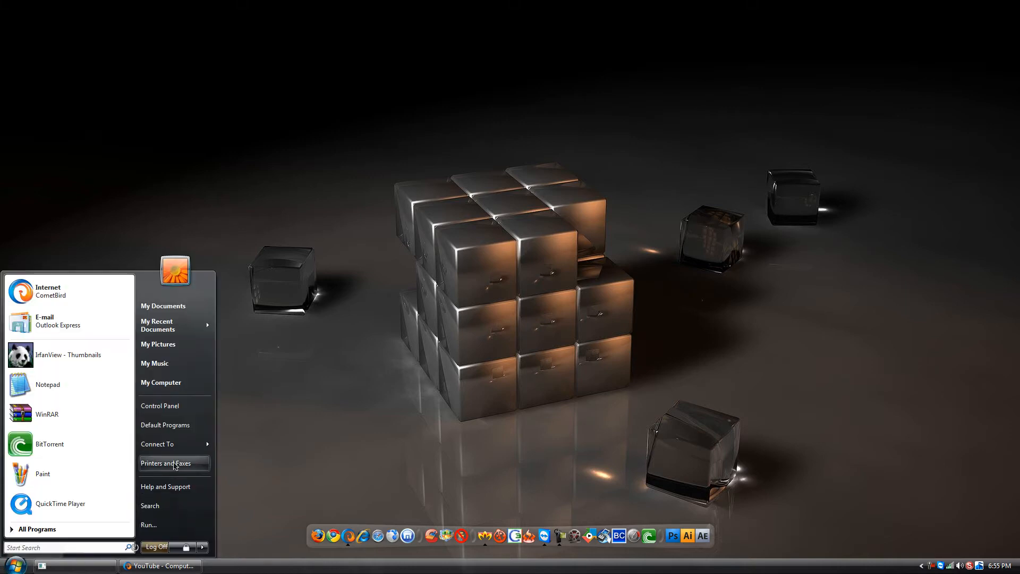
mouse_move(159, 405)
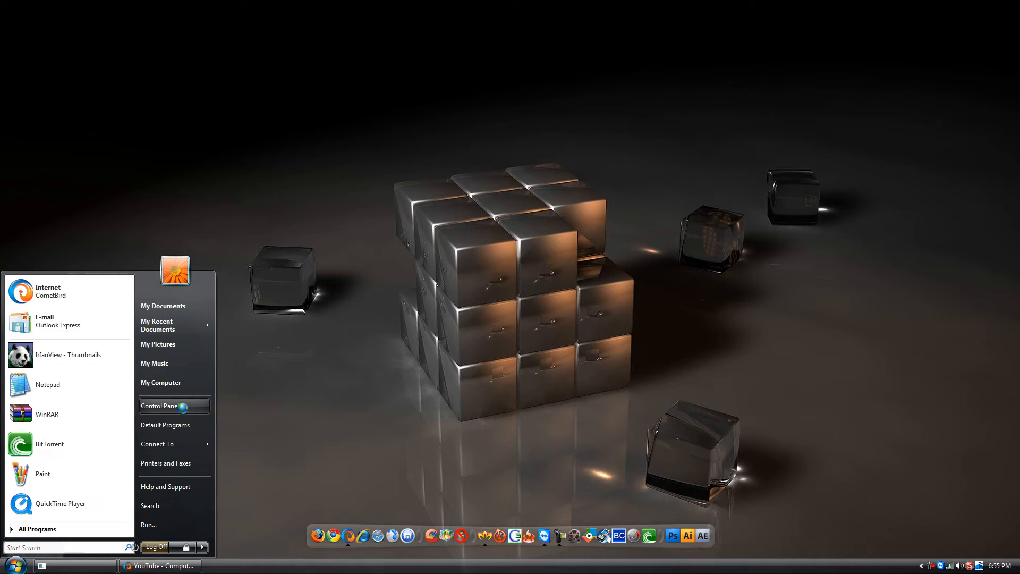
mouse_move(185, 411)
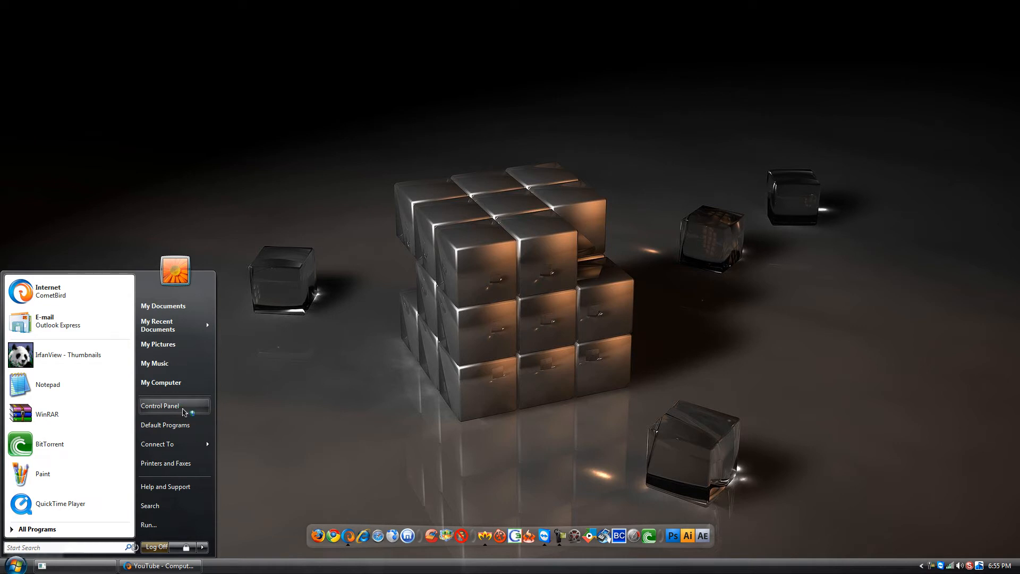
- Open Control Panel from the Start menu and scroll down to User Accounts
click(160, 406)
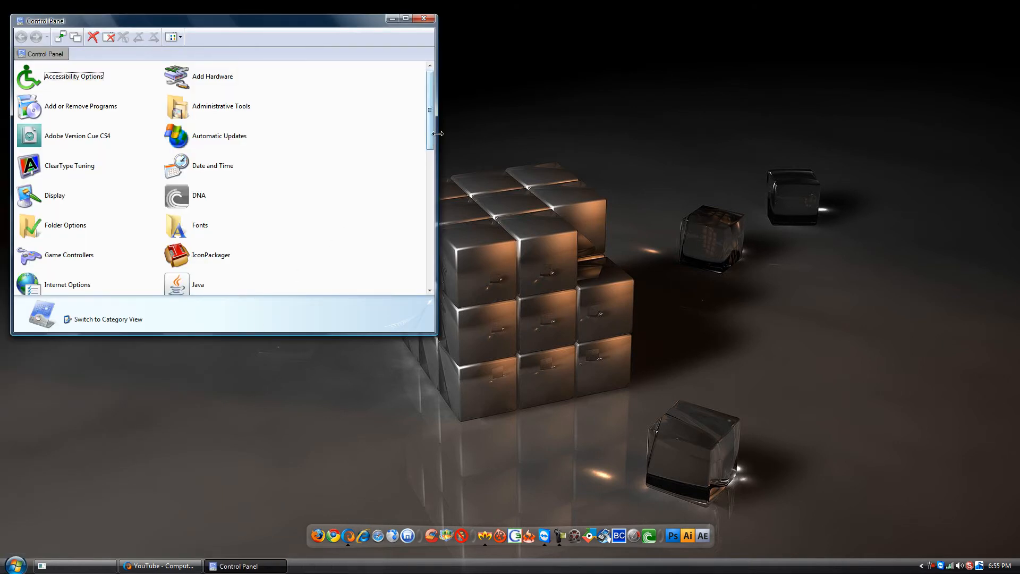
scroll(down, 3)
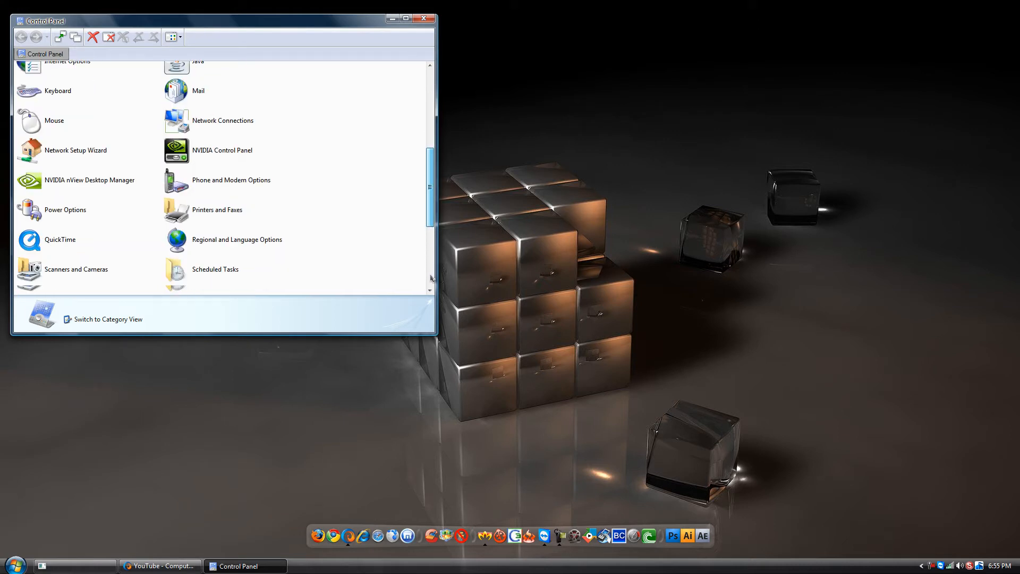
scroll(down, 3)
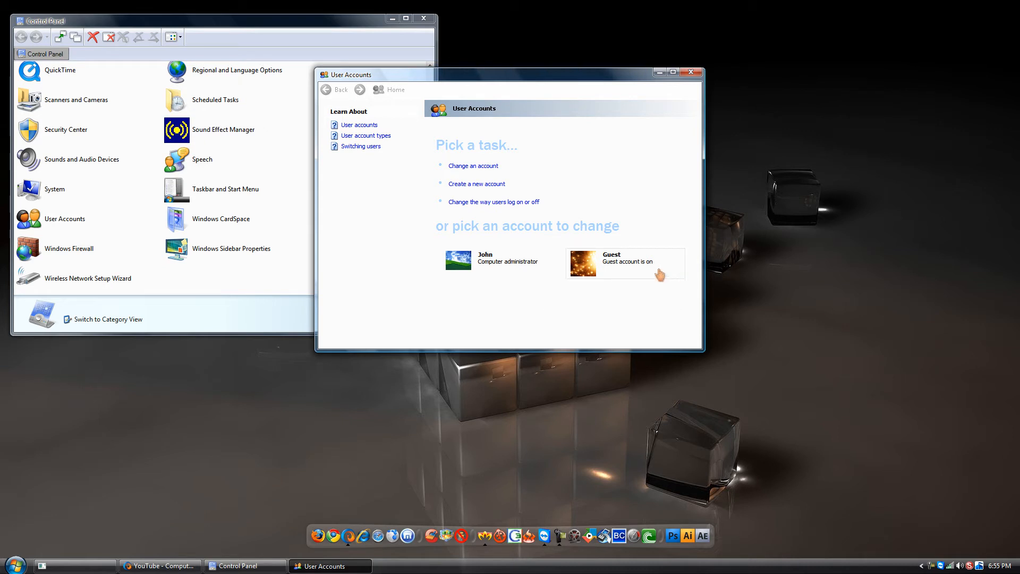
mouse_move(493, 202)
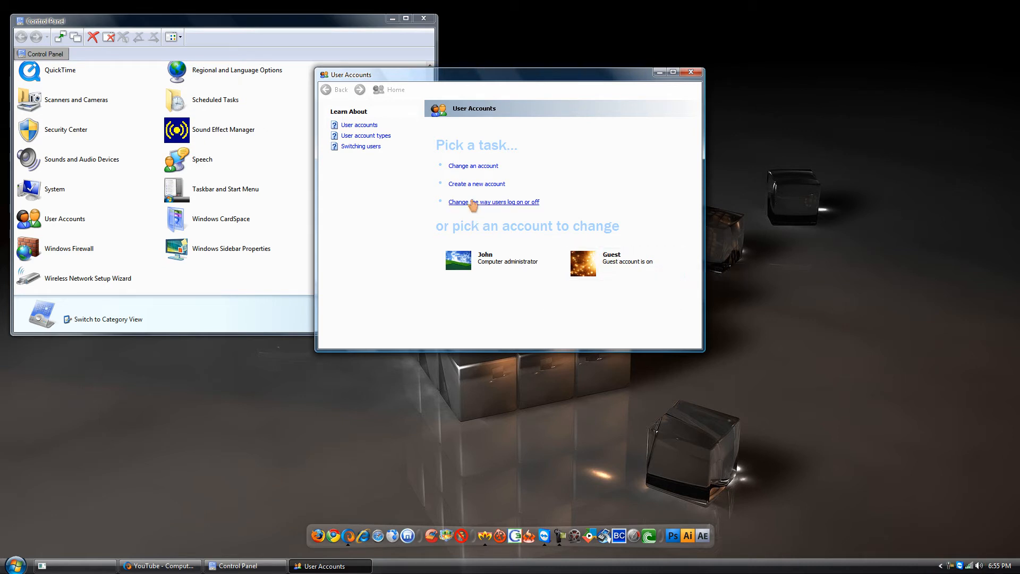
- Return to the User Accounts home and select the Guest account
click(582, 263)
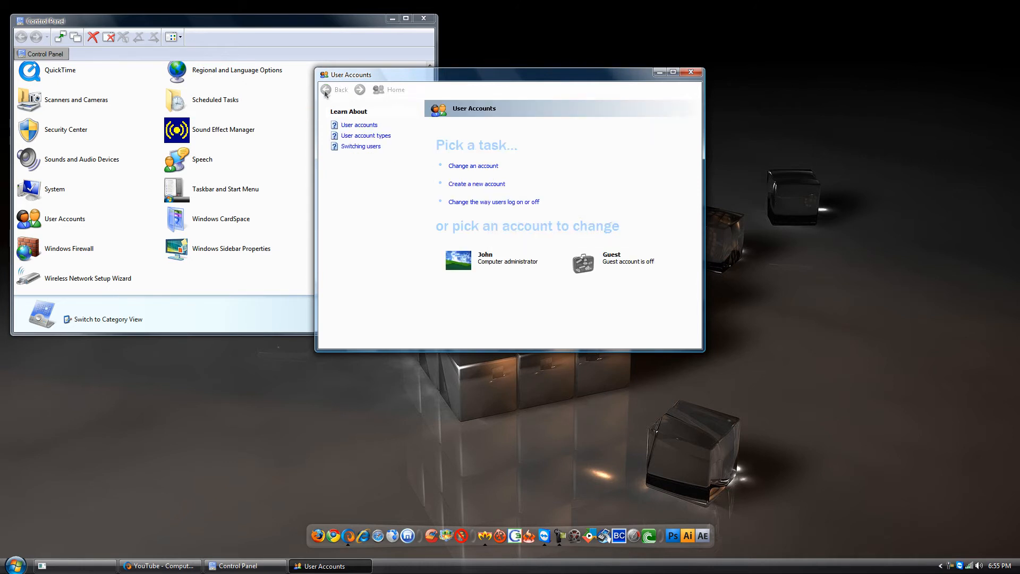
mouse_move(566, 237)
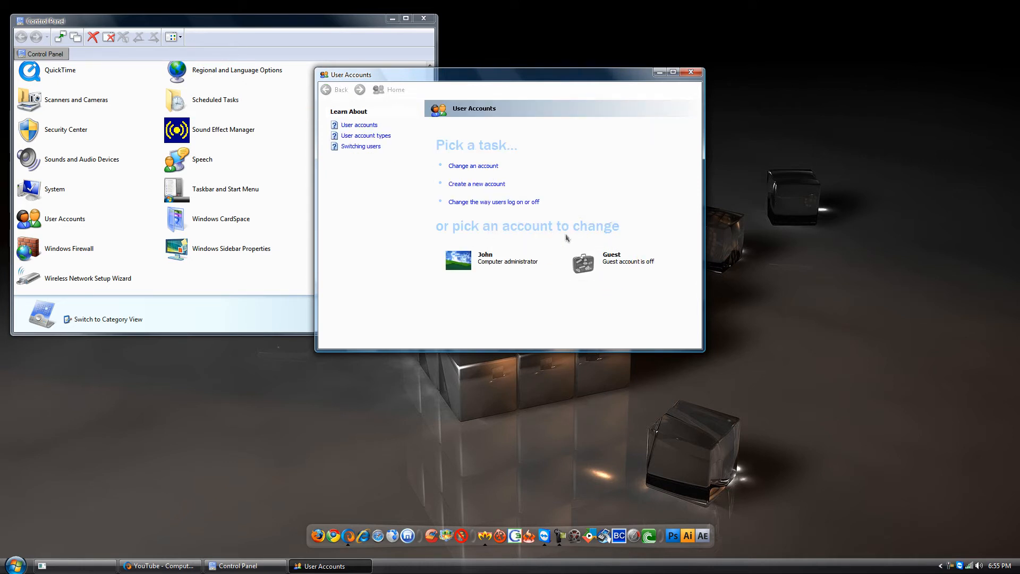
mouse_move(618, 263)
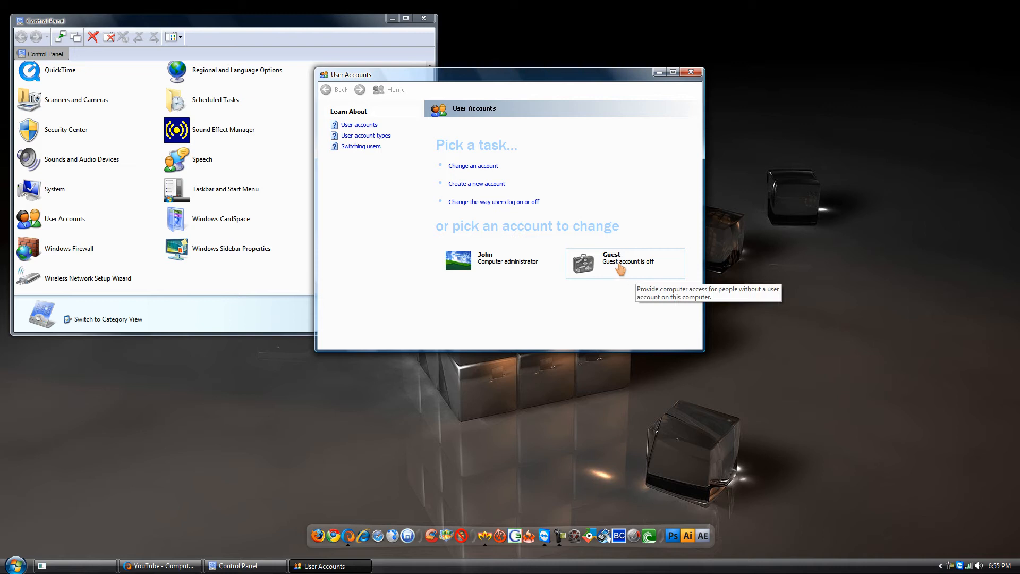
mouse_move(652, 266)
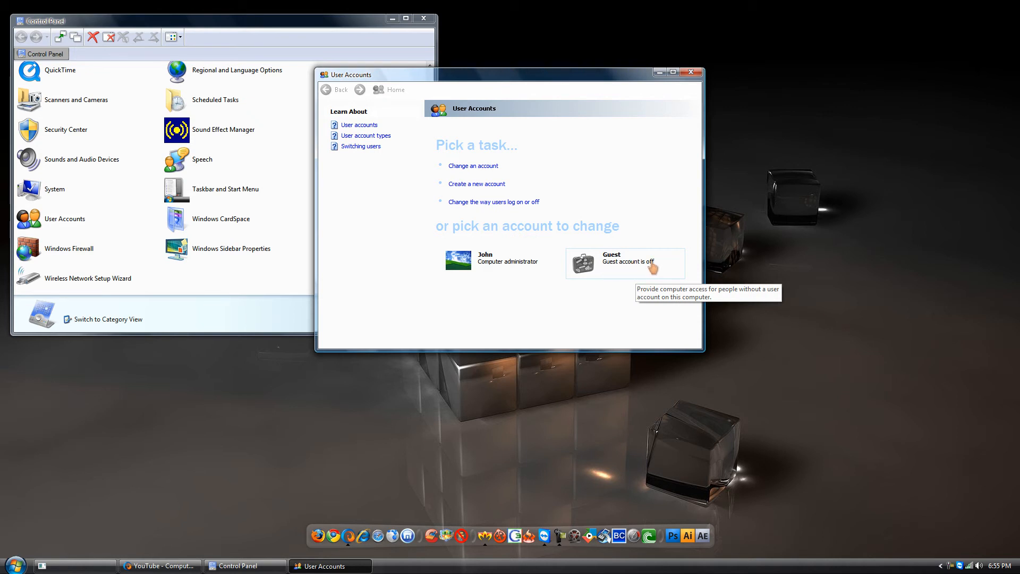
click(611, 261)
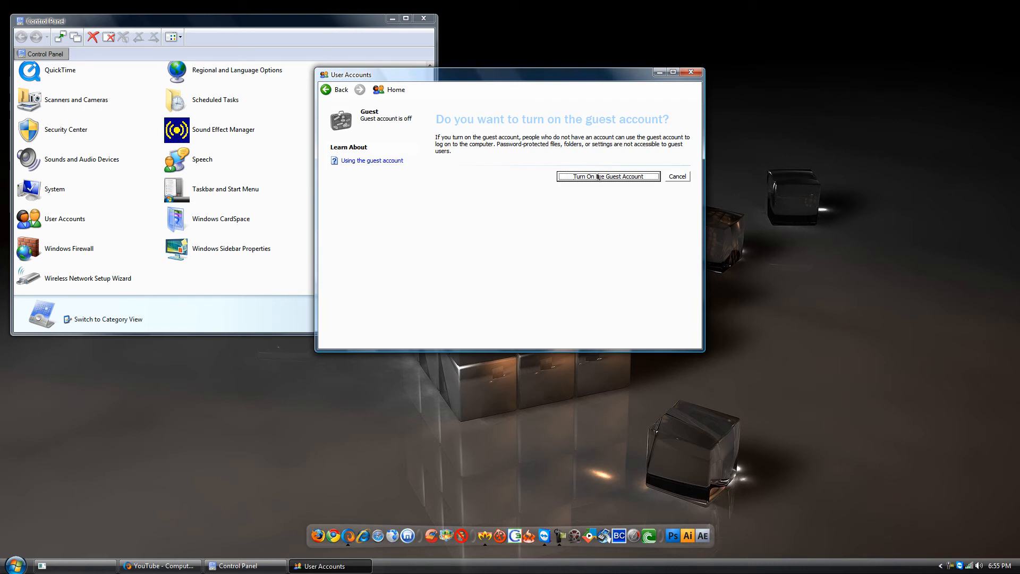
mouse_move(608, 176)
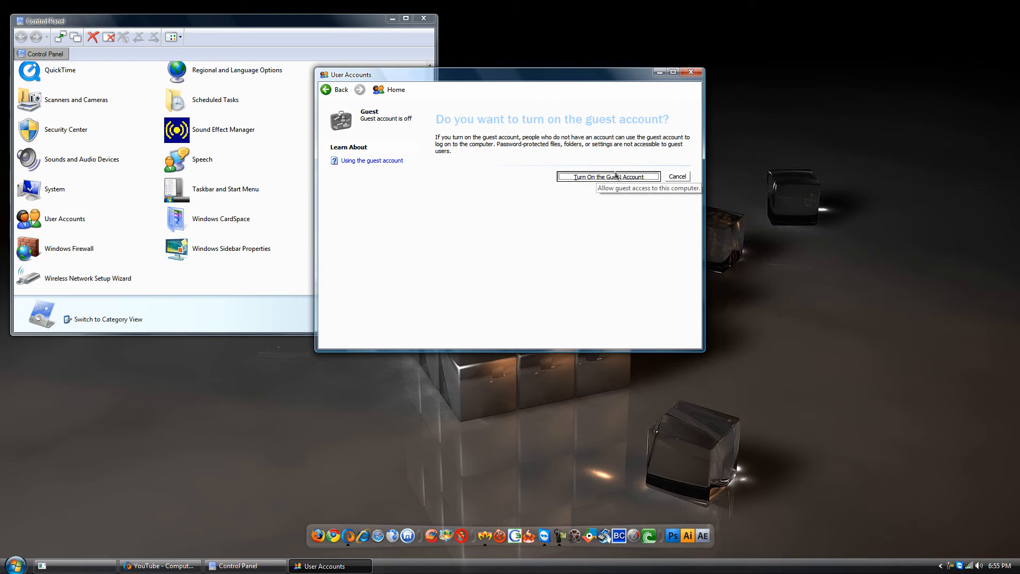
- Turn the Guest account on, then off again, and close User Accounts and Control Panel
click(607, 176)
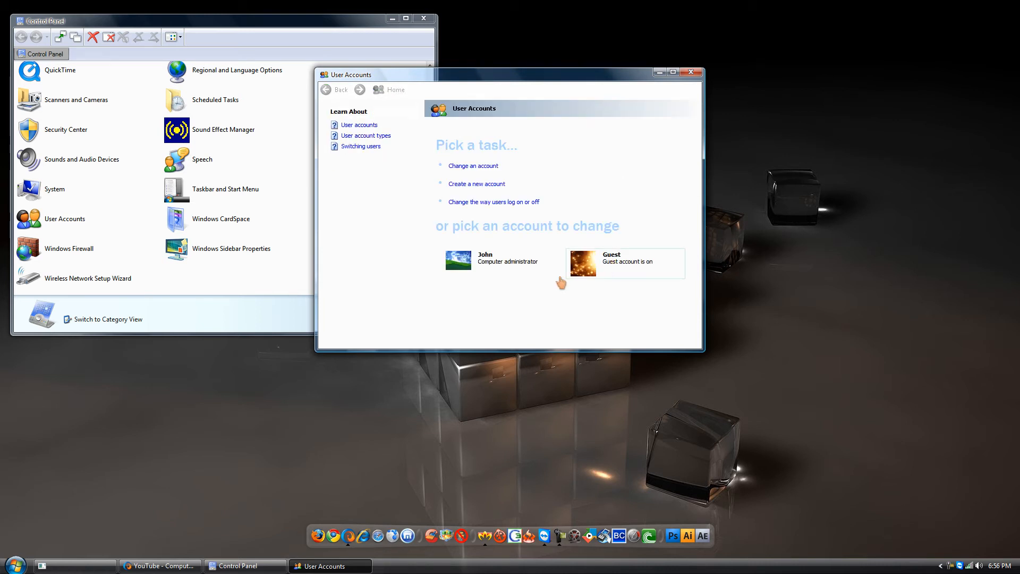
click(12, 562)
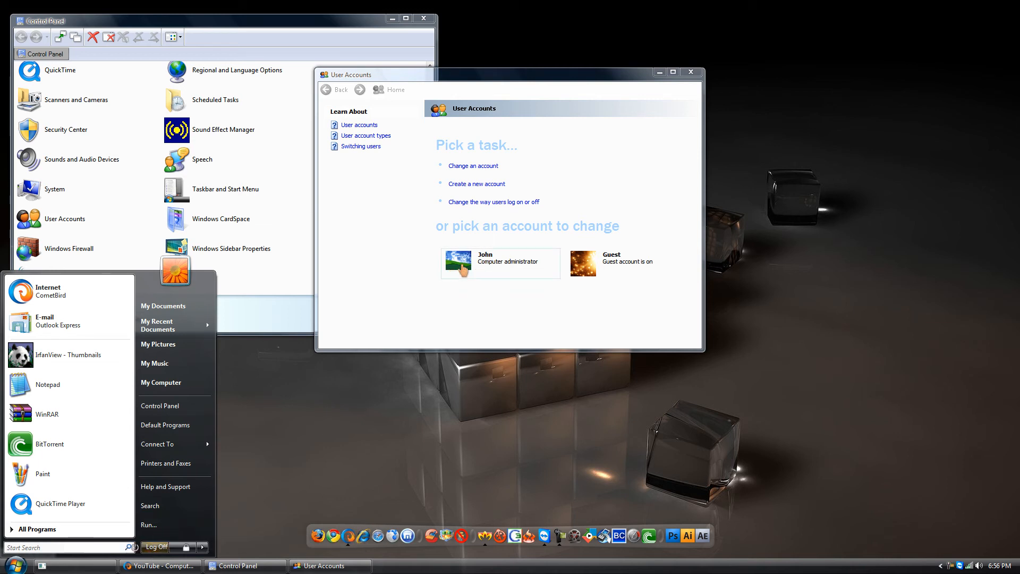
mouse_move(623, 263)
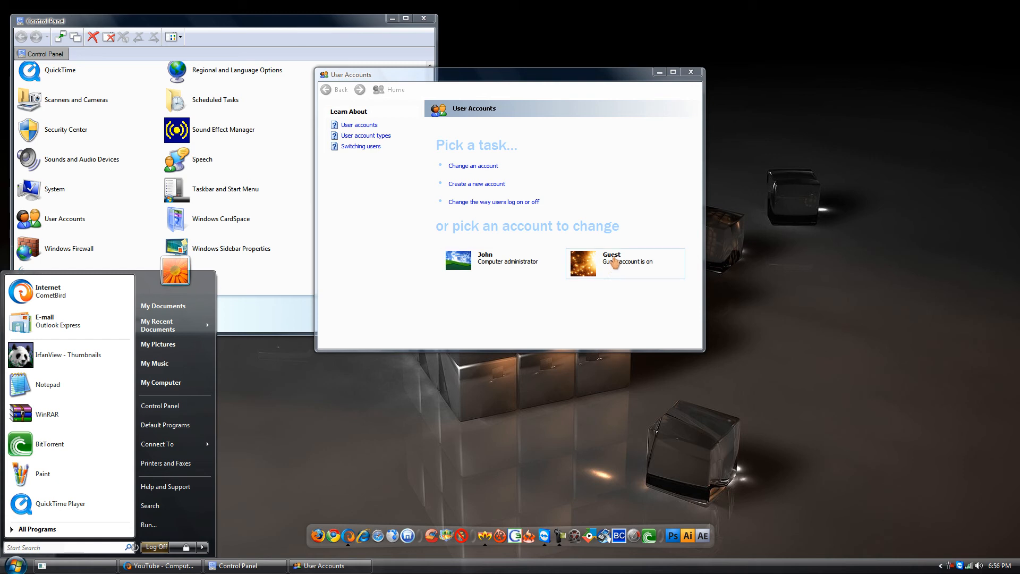
mouse_move(567, 325)
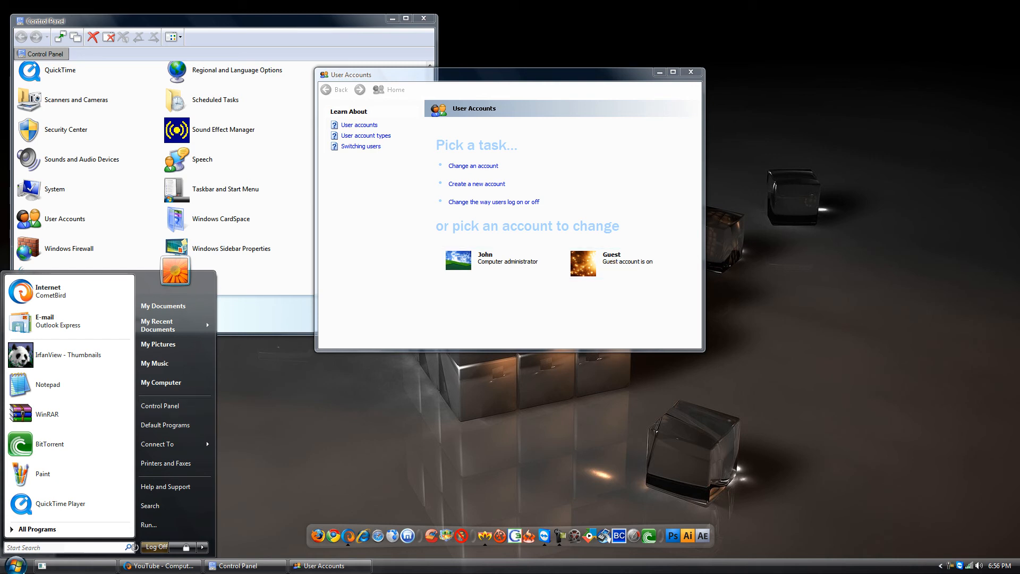
click(611, 261)
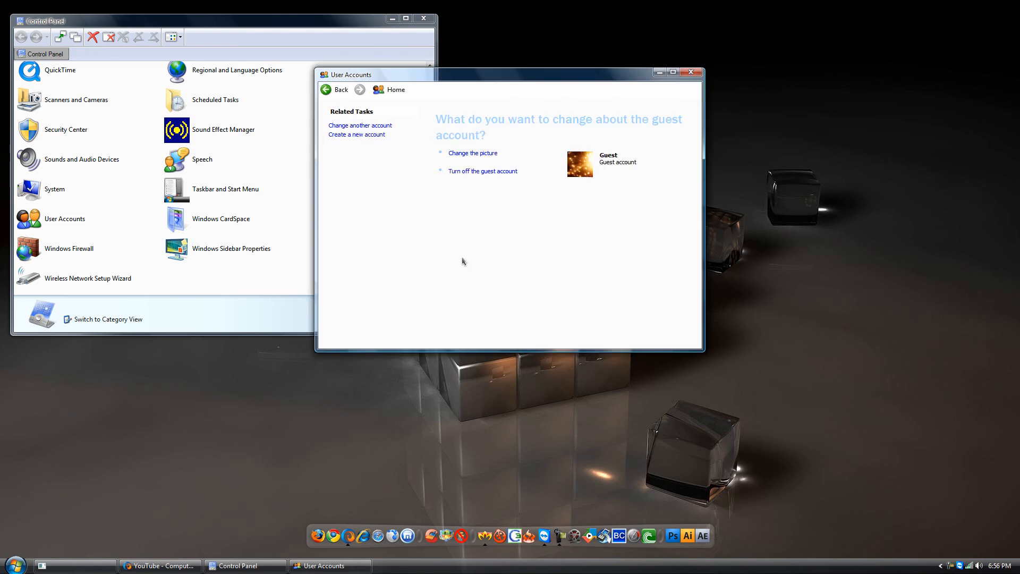
click(334, 90)
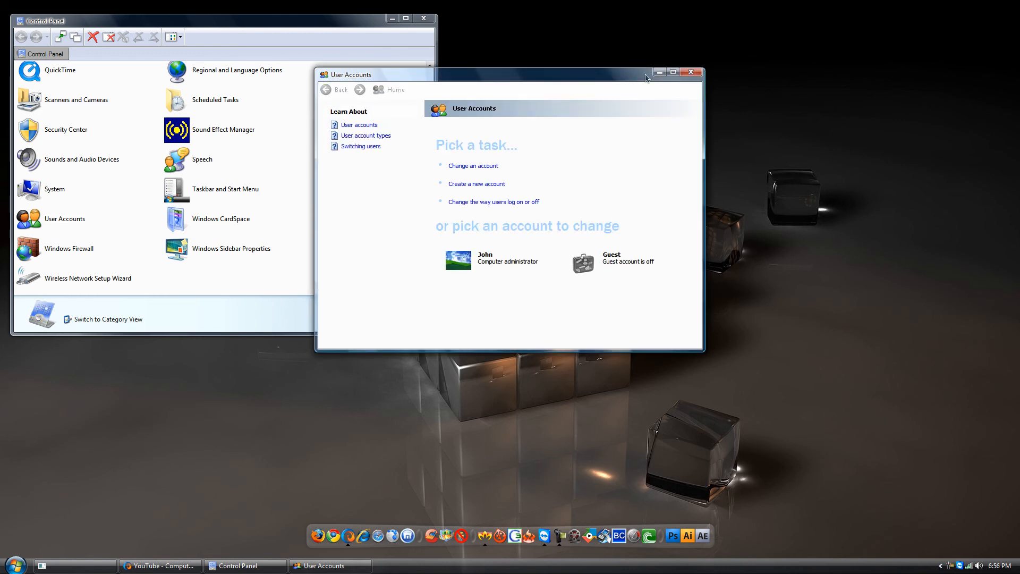
click(690, 72)
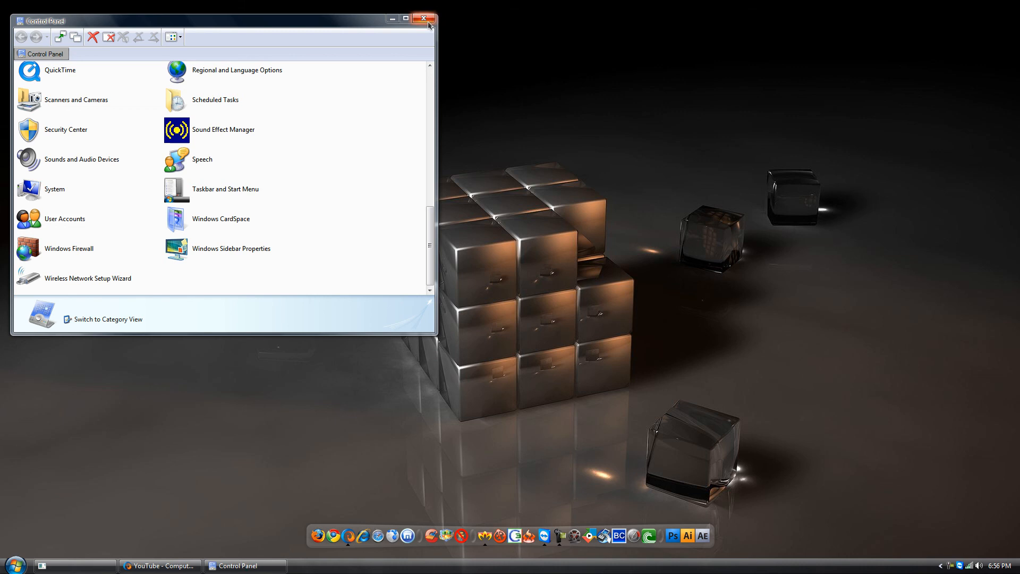
click(423, 19)
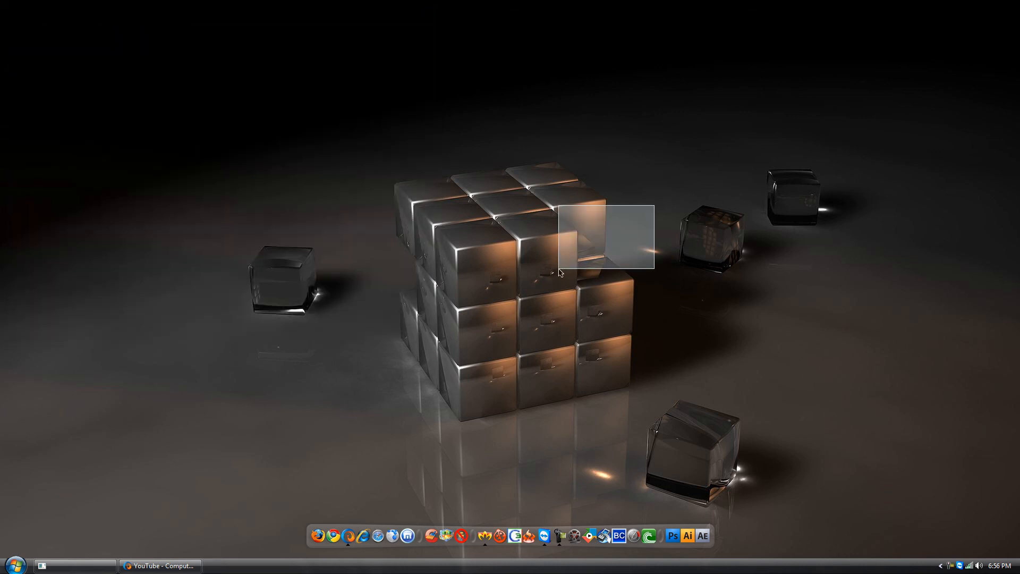